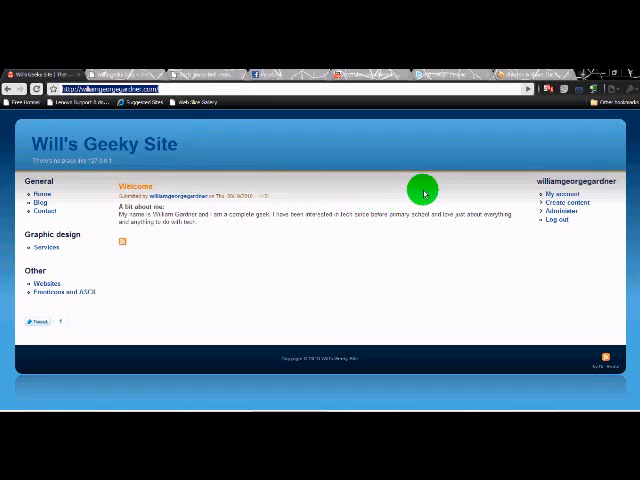
mouse_move(452, 190)
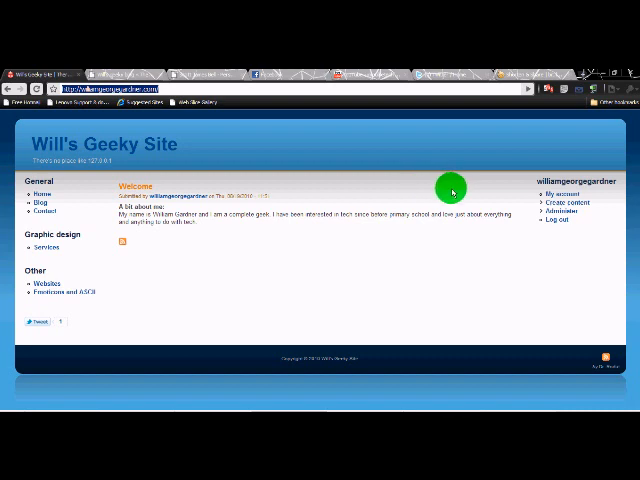
mouse_move(452, 190)
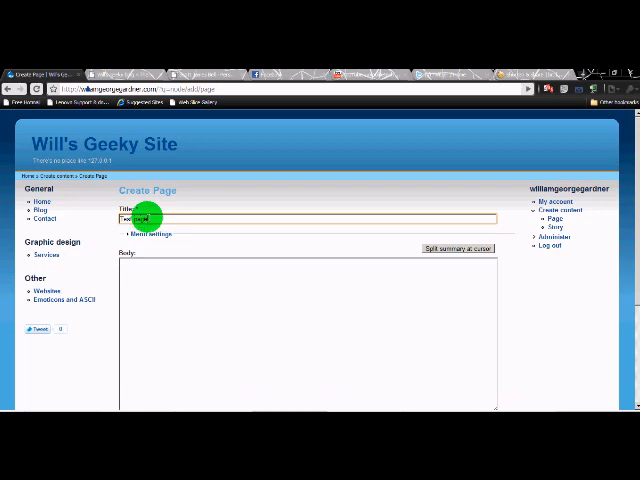
- Title the page 'Test page', place its menu link, and write body text 'This is some content'
left_click(142, 234)
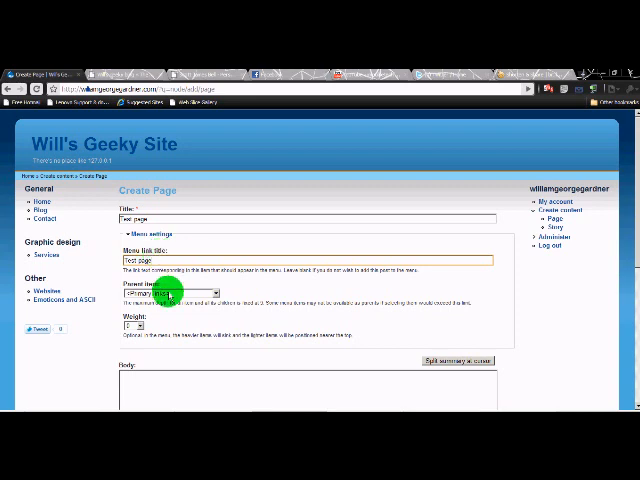
left_click(170, 292)
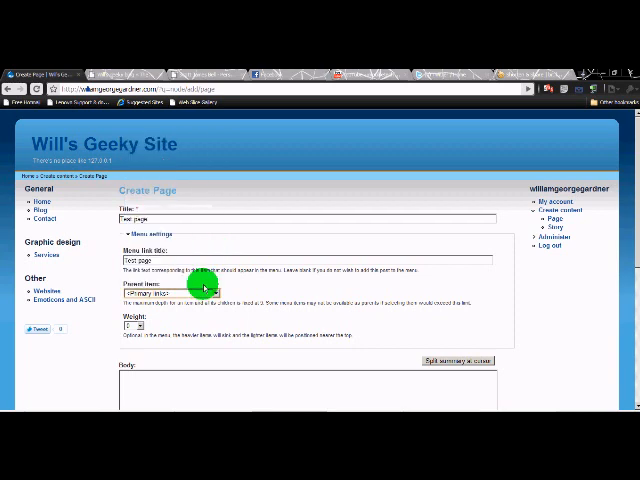
left_click(130, 324)
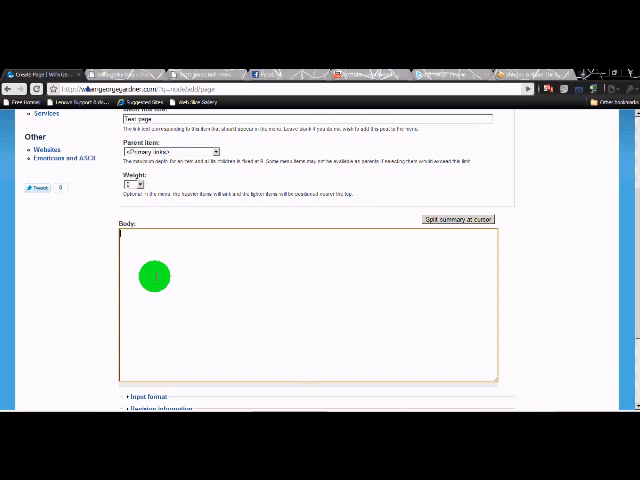
type("This is some")
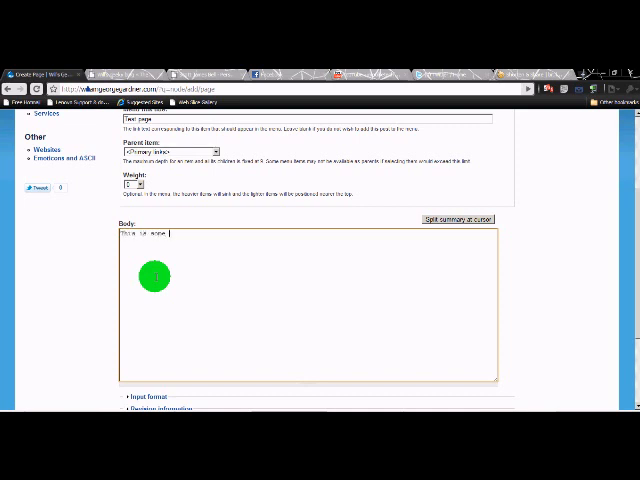
type("content")
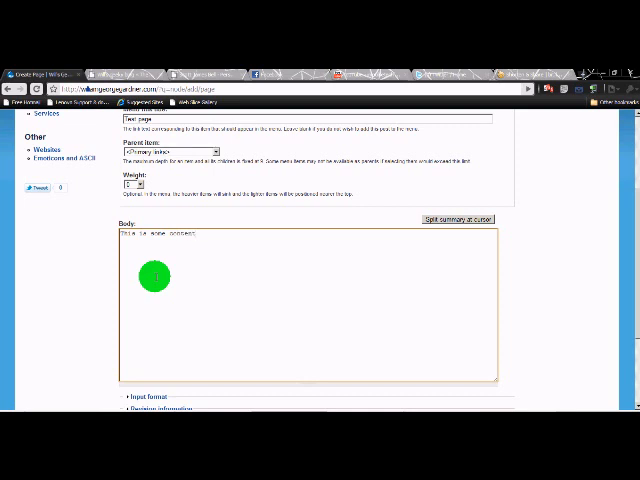
scroll("down", 3)
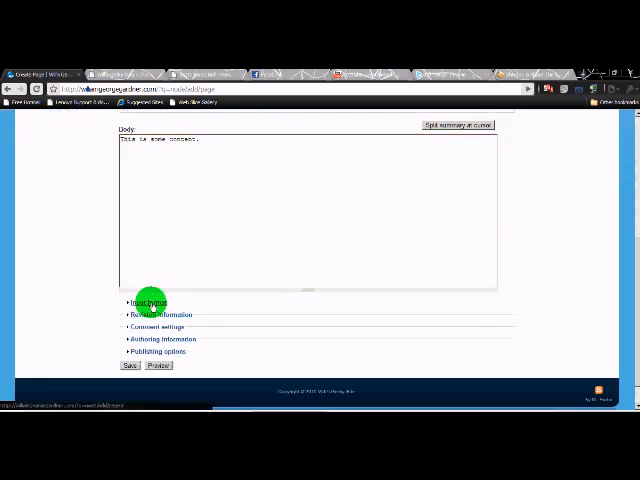
- Set the body's input format to Full HTML and review the revision information options
left_click(148, 302)
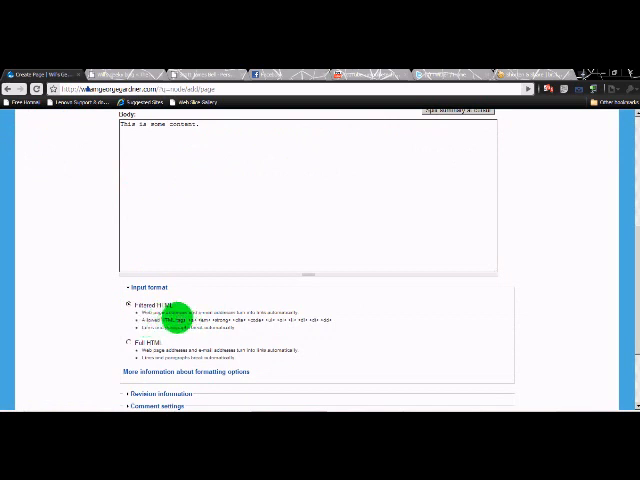
left_click(124, 344)
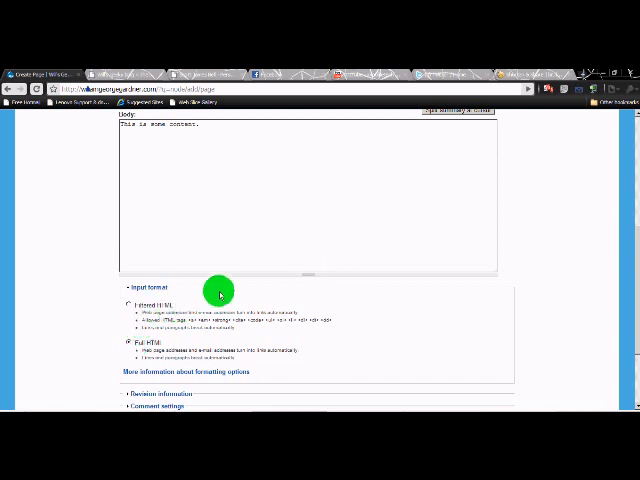
scroll("down", 3)
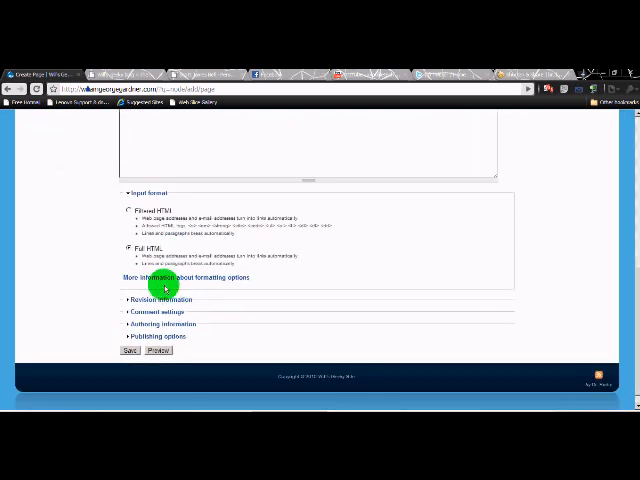
left_click(162, 300)
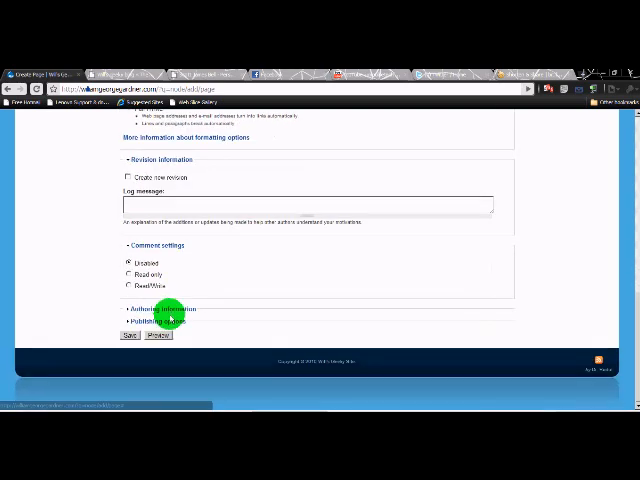
- Review authoring options, preview the Test page, and save it to Will's Geeky Site
left_click(164, 308)
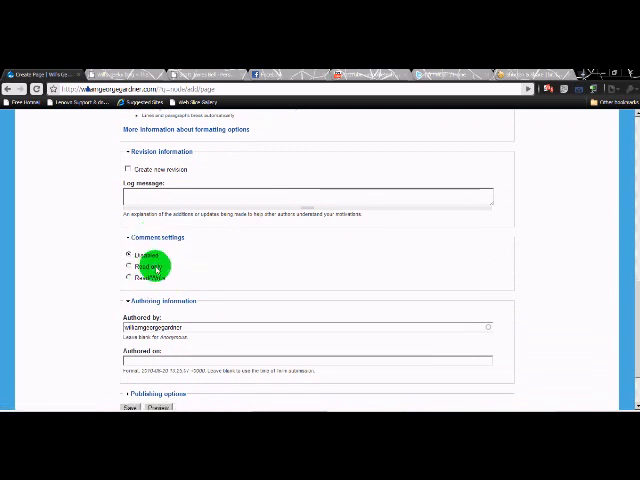
scroll("down", 3)
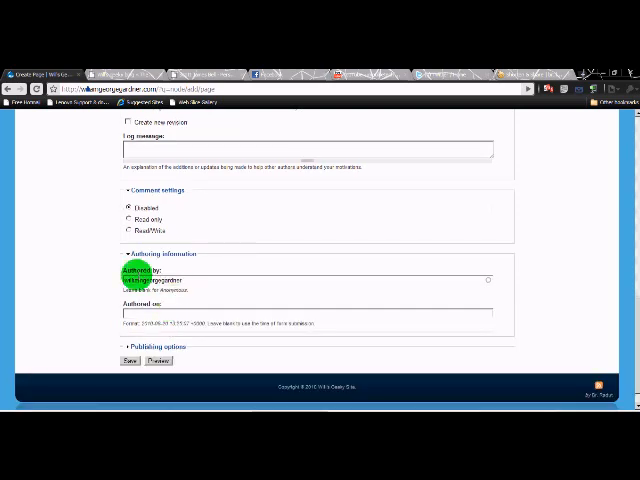
scroll("down", 3)
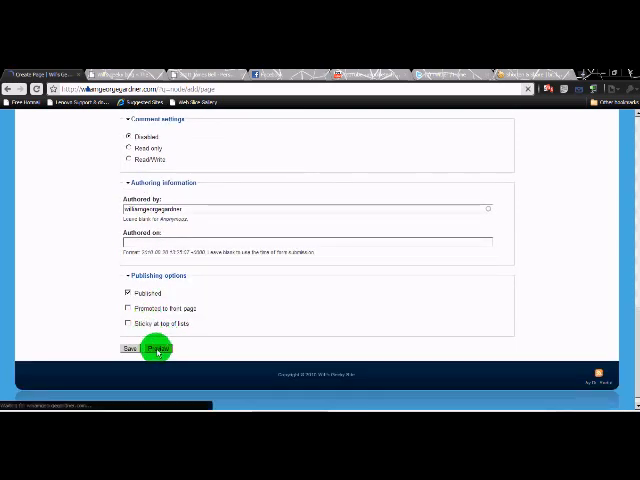
left_click(156, 348)
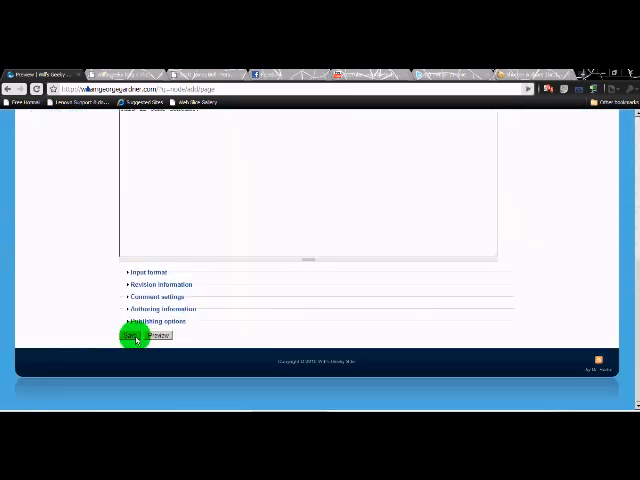
left_click(132, 336)
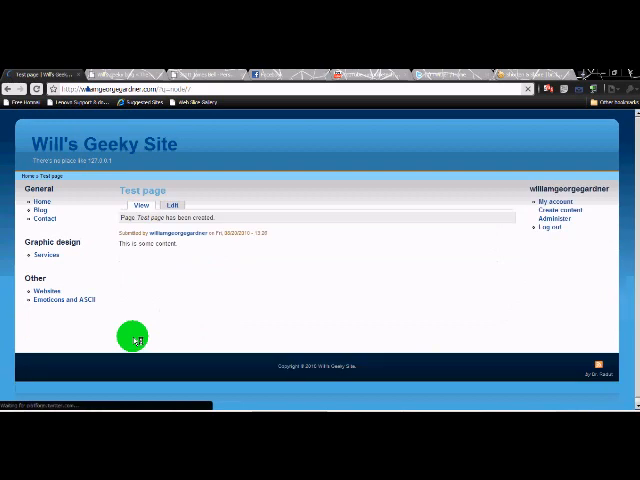